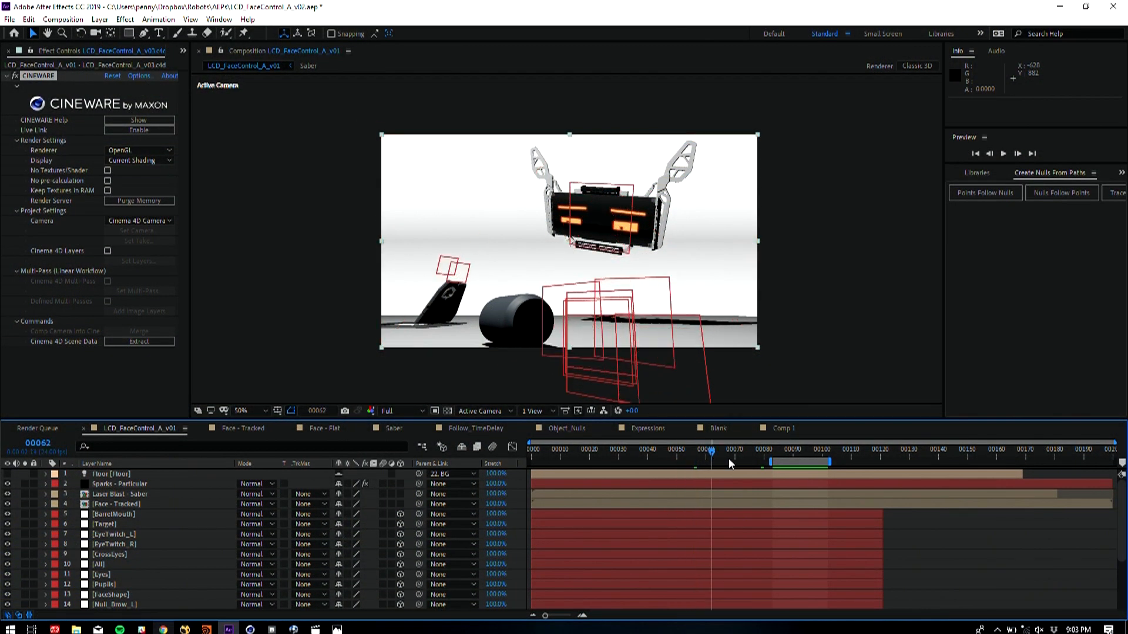
Move the current-time indicator to frame 30 to preview the robot face tilting
left_click(617, 450)
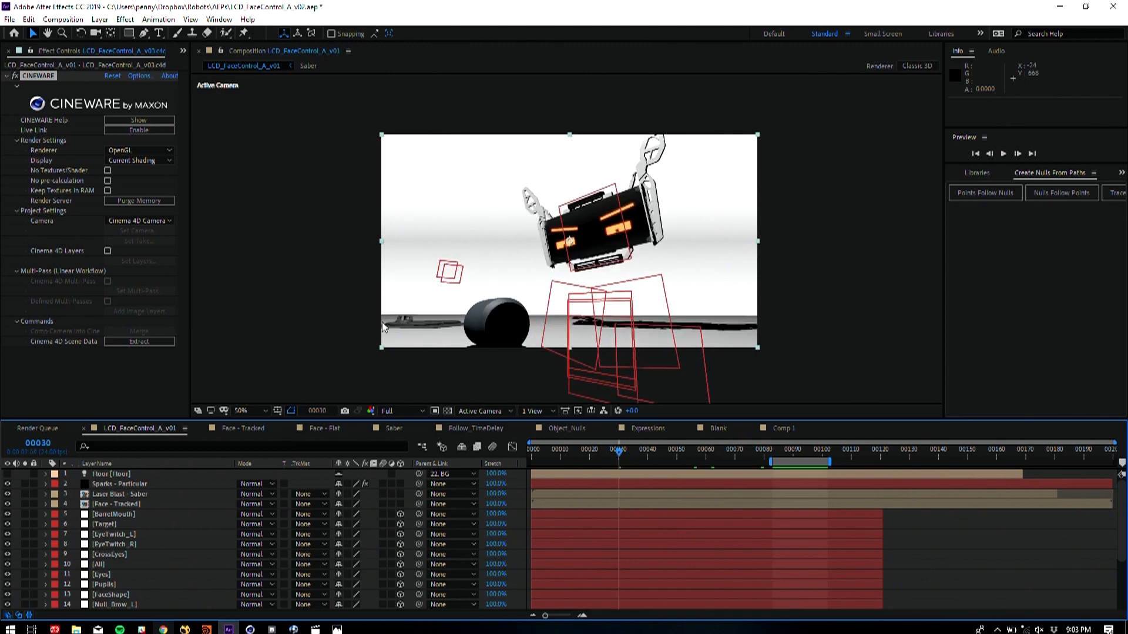